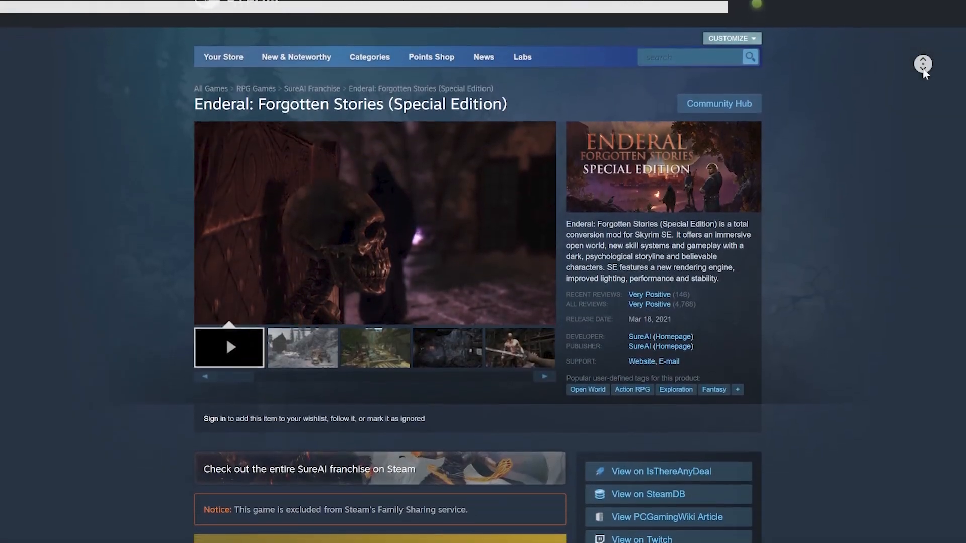
Step: Choose Open Game folder from the folder toolbar dropdown to view the game's installation folder
scroll("down", 3)
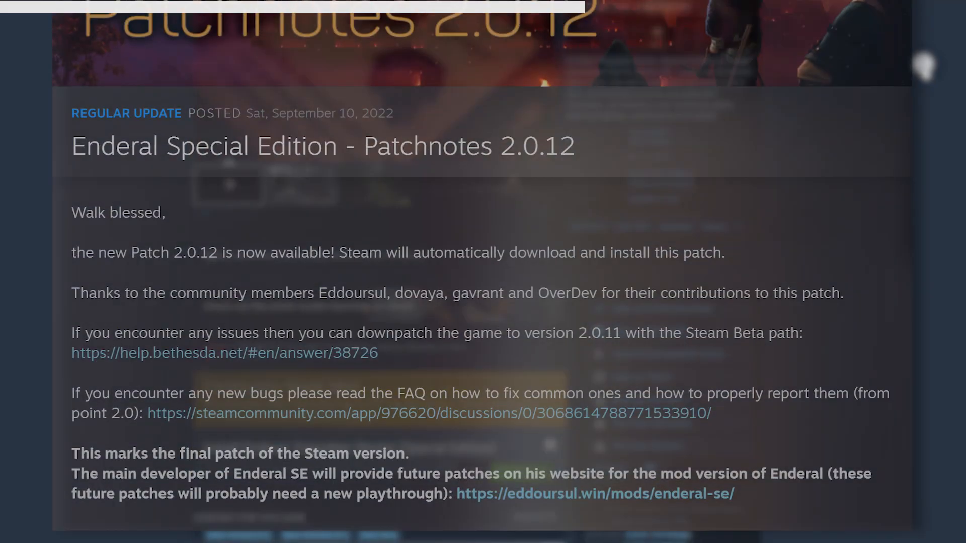
scroll("up", 3)
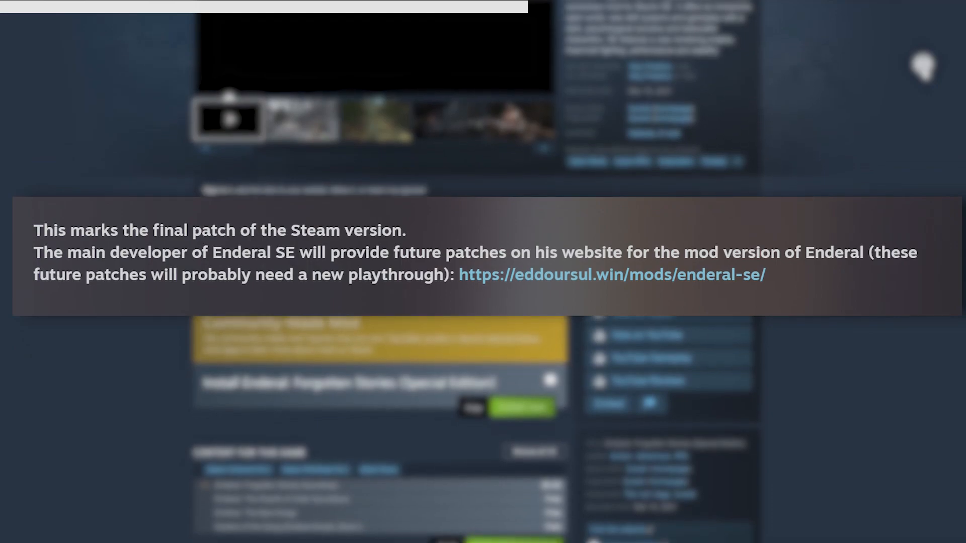
scroll("down", 3)
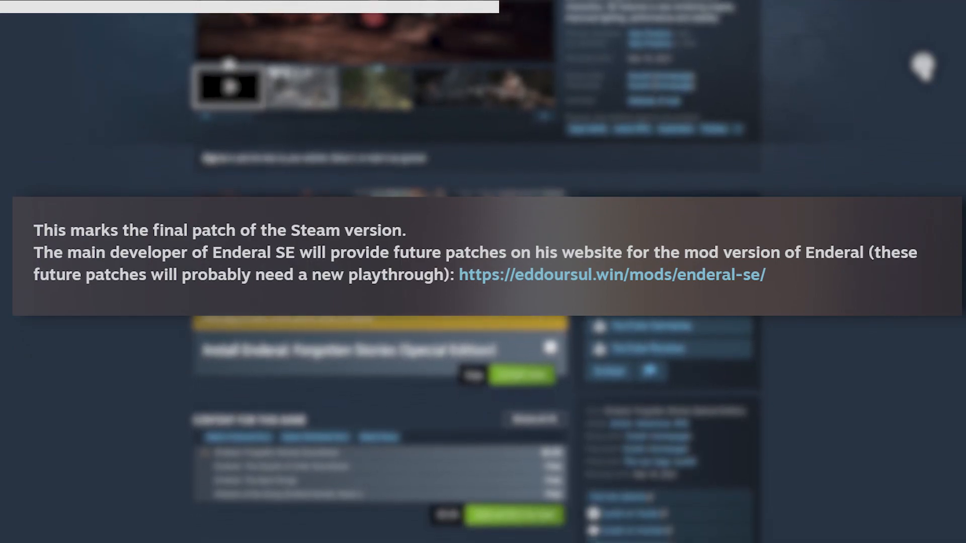
scroll("down", 3)
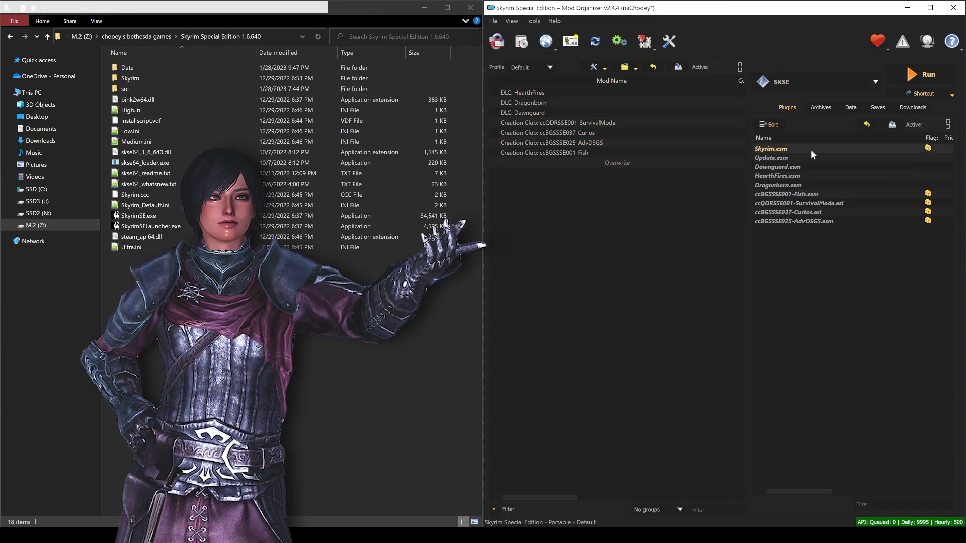
left_click(921, 74)
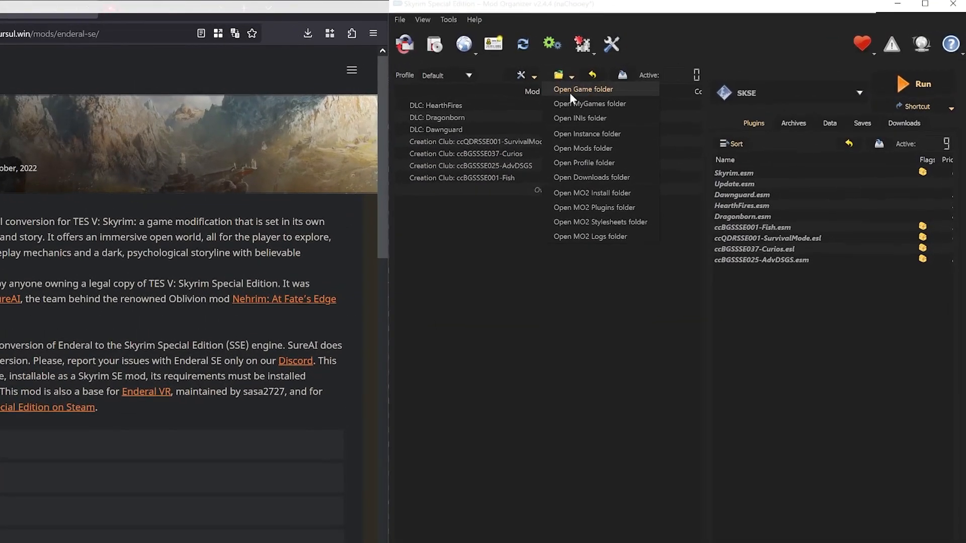
left_click(582, 90)
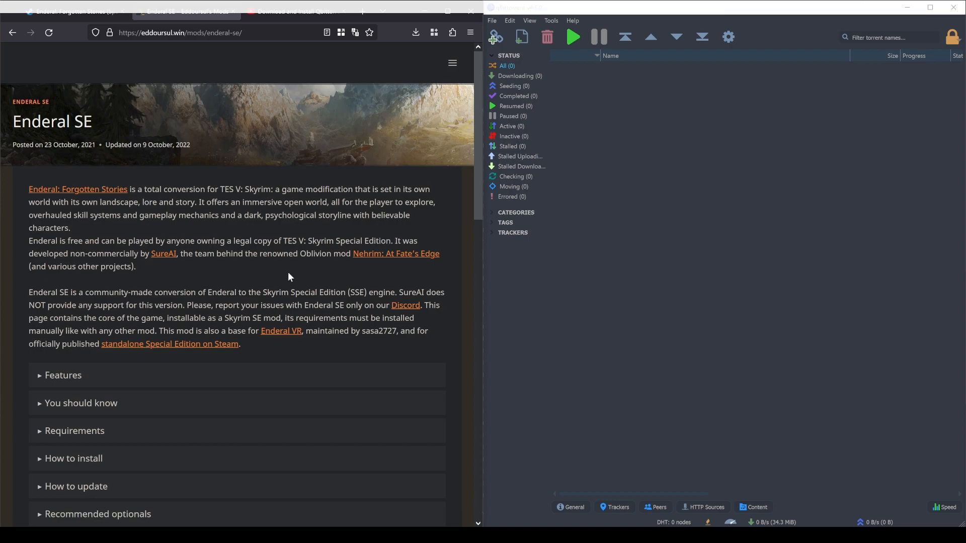
Step: Reach the Main Files section and hand the Enderal SE torrent link to qBittorrent
scroll("down", 3)
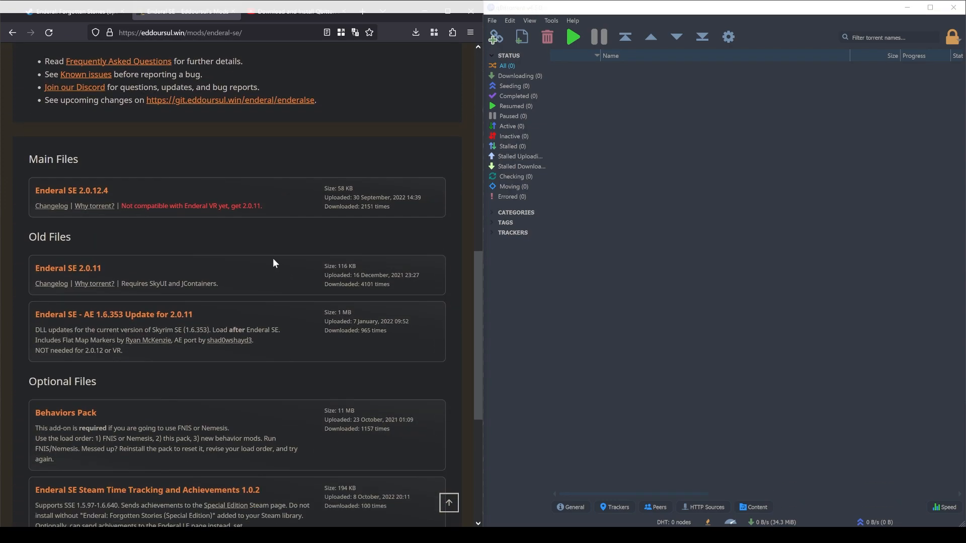
left_click(415, 32)
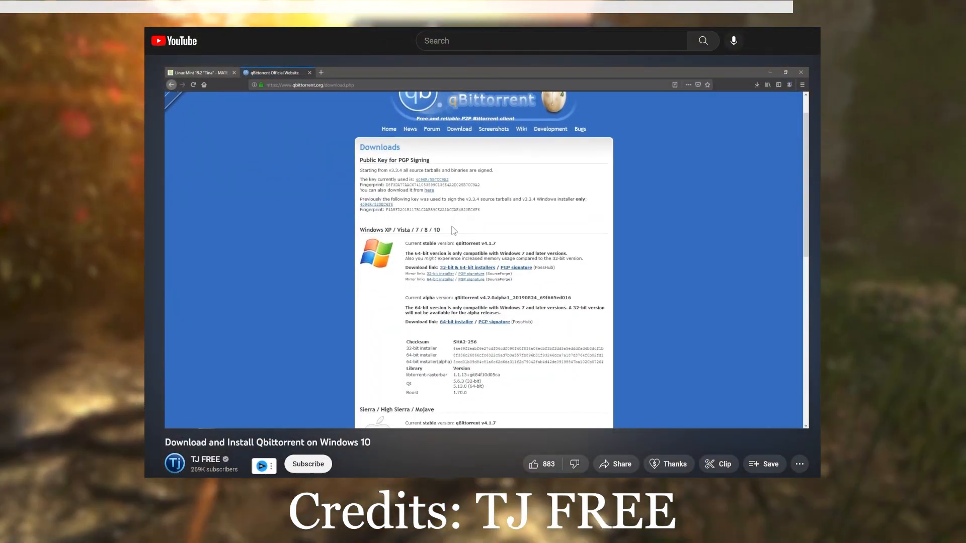
scroll("up", 3)
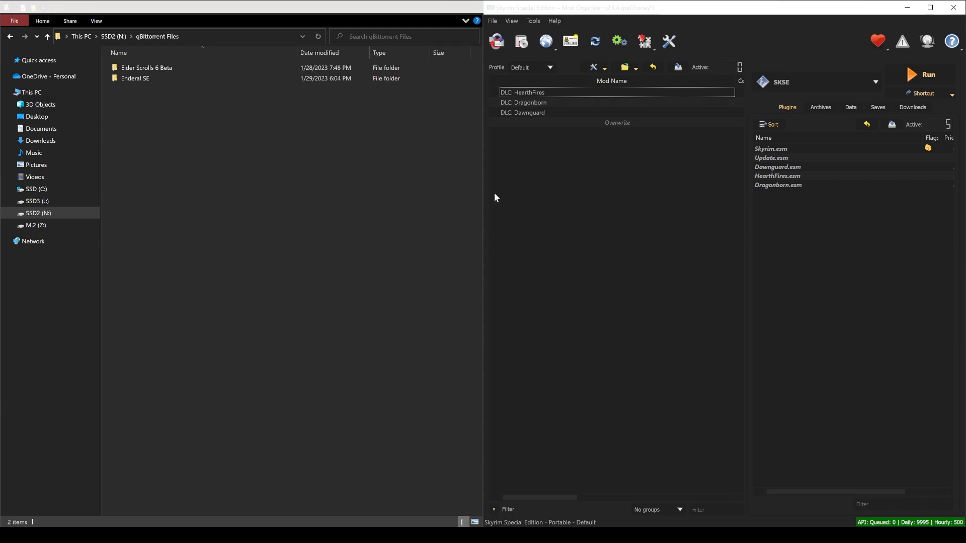
Step: Check the downloaded Enderal SE folder, then open the instance's 'ese mods' folder
left_click(134, 79)
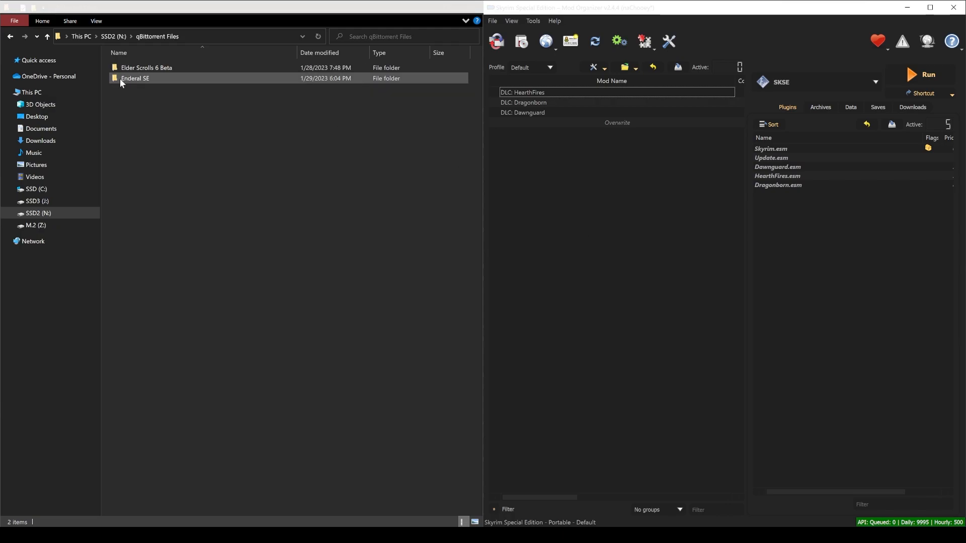
left_click(443, 207)
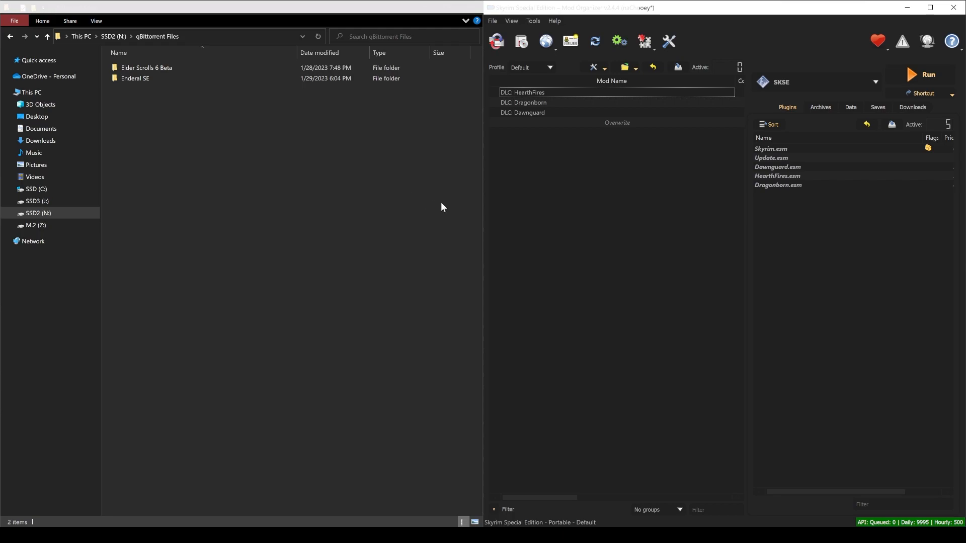
left_click(625, 68)
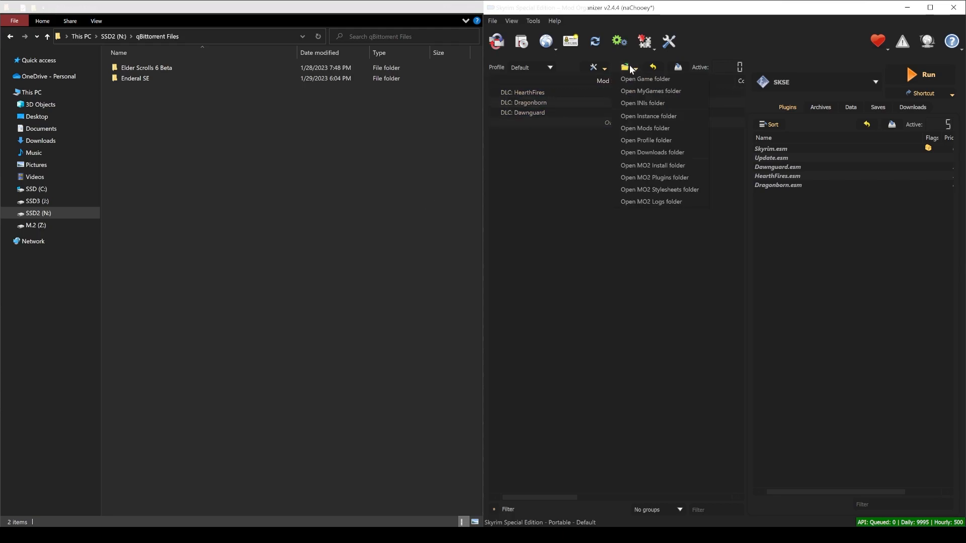
mouse_move(646, 127)
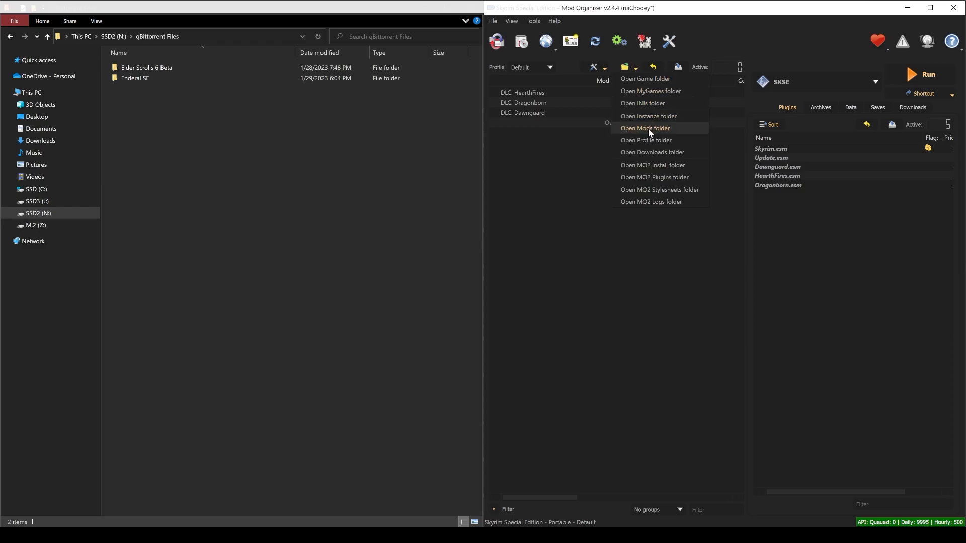
left_click(645, 127)
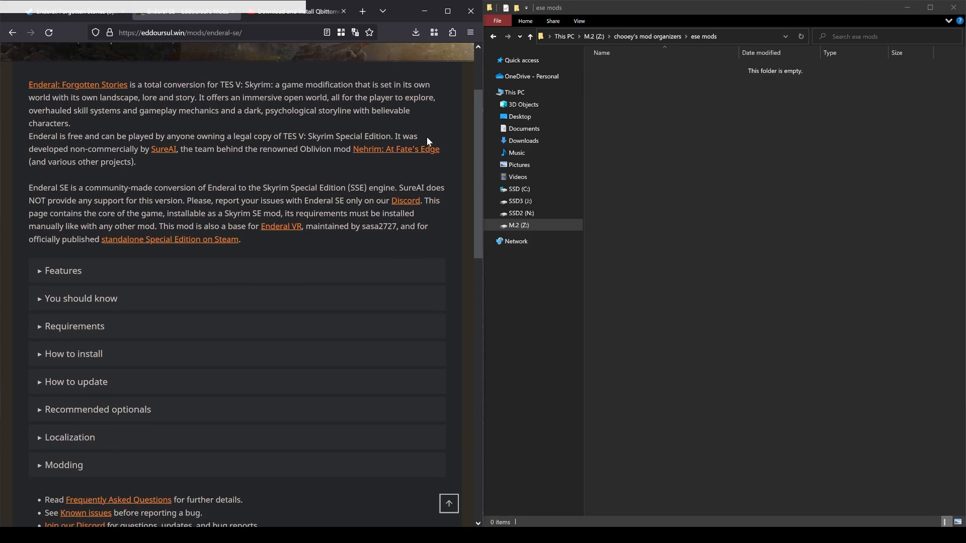
Step: Reach Optional Files and download Behaviors Pack and Steam Time Tracking into 'ese mods'
scroll("down", 3)
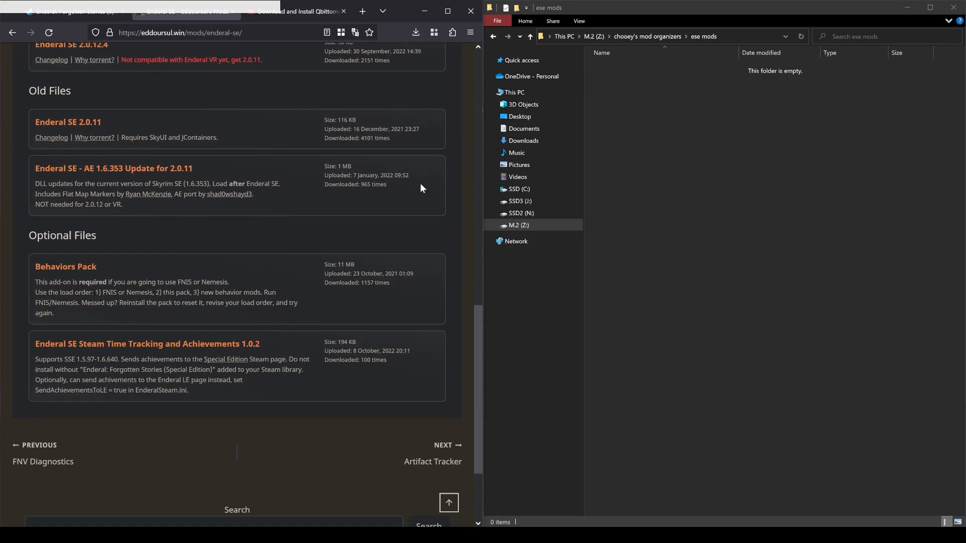
scroll("down", 3)
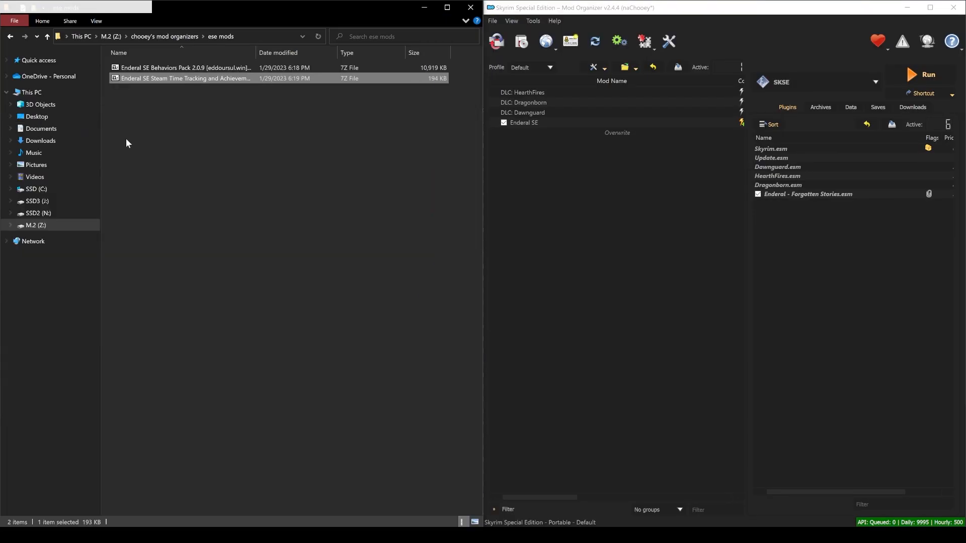
double_click(185, 67)
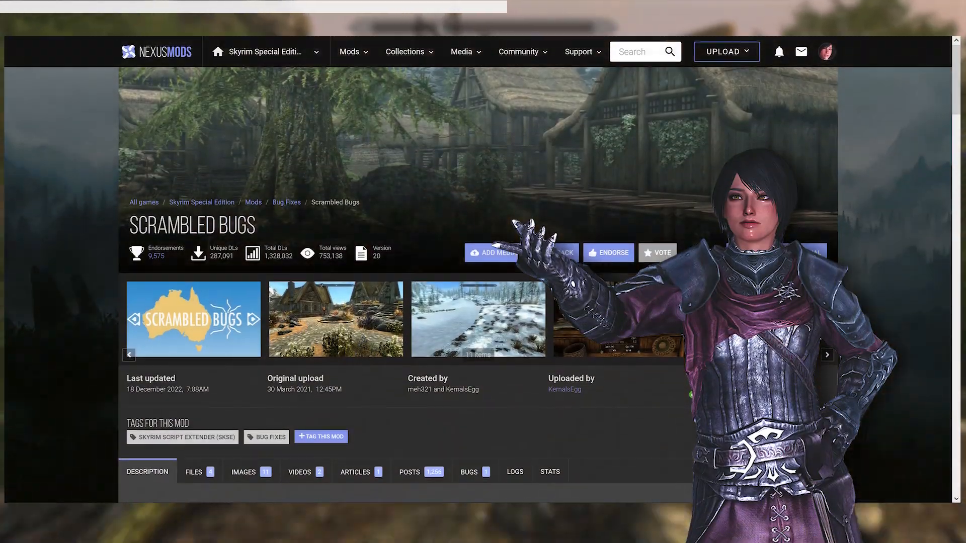
Step: Manually download Scrambled Bugs, Fix Note Icon for SkyUI and Address Library for SKSE Plugins
left_click(193, 471)
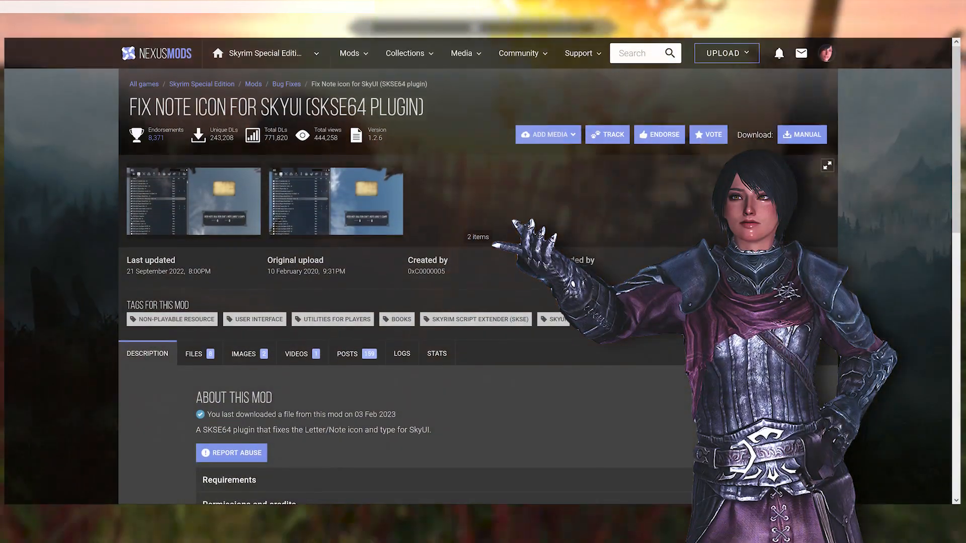
left_click(194, 353)
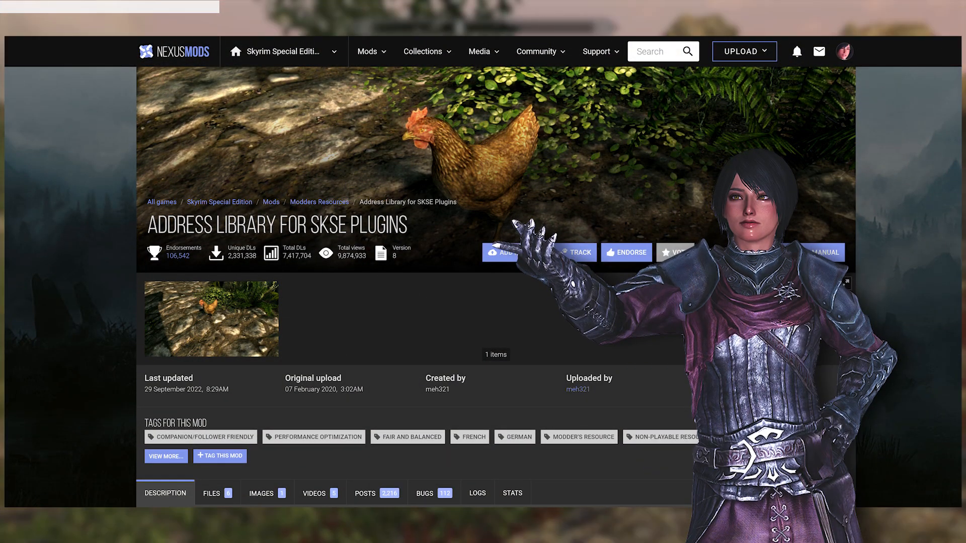
left_click(210, 493)
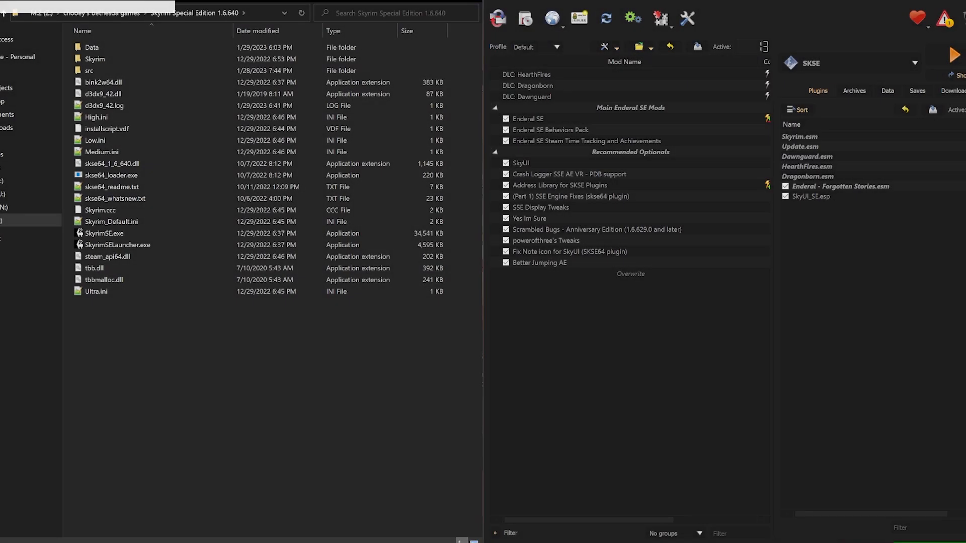
Step: Run the Skyrim SE launcher, accept its 1920x1080 graphics options with OK, then exit it
left_click(629, 274)
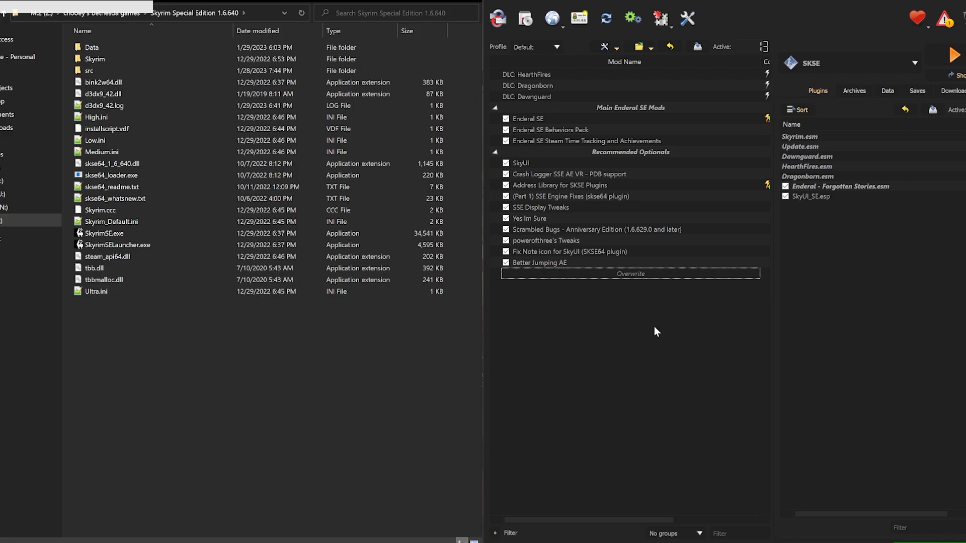
mouse_move(749, 344)
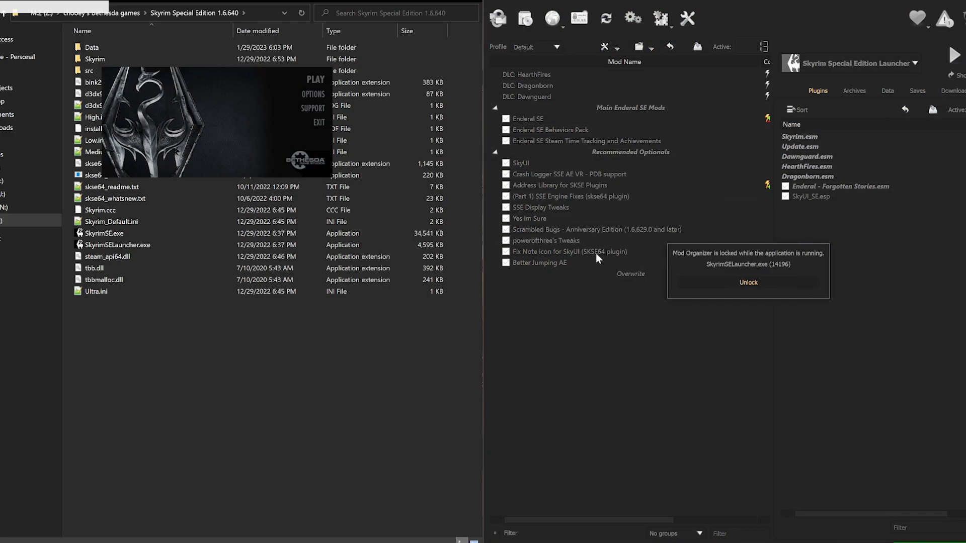
left_click(313, 93)
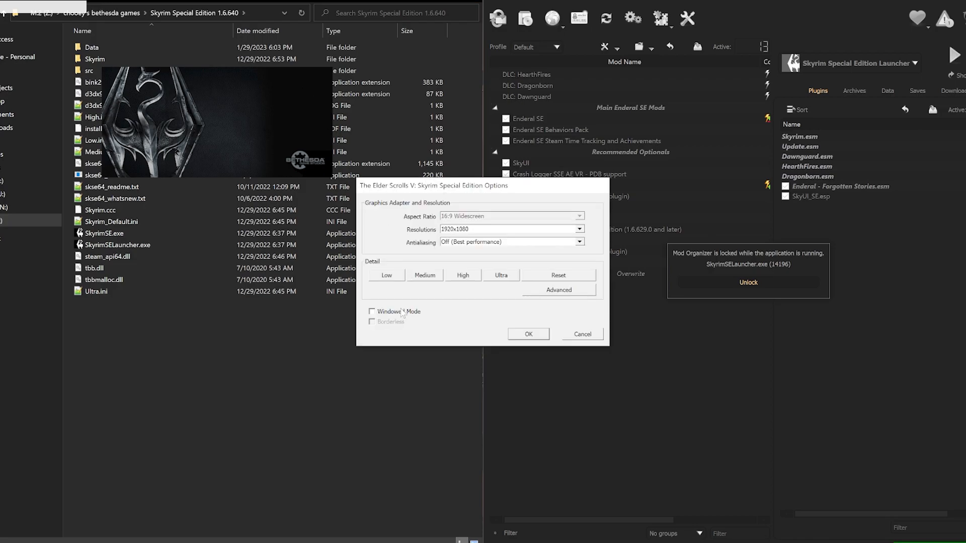
mouse_move(456, 289)
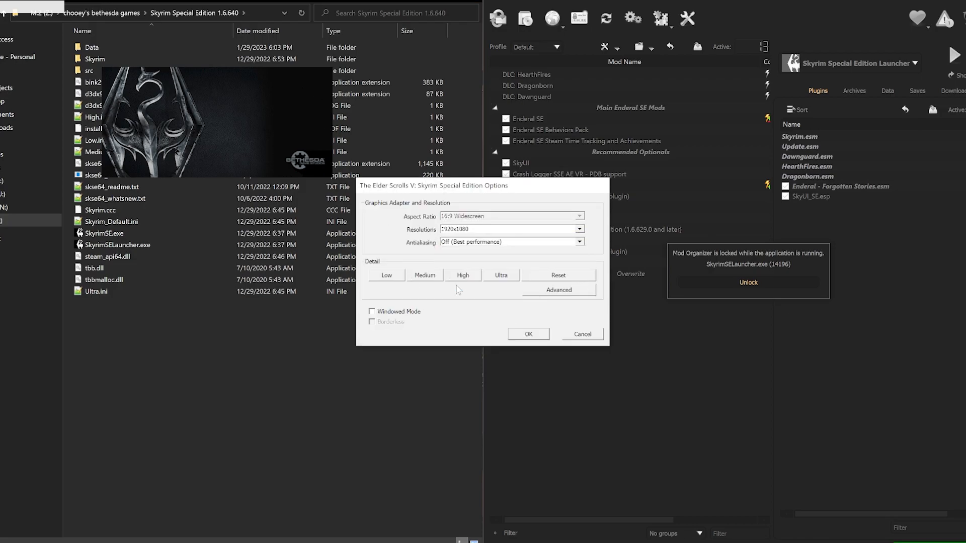
left_click(580, 333)
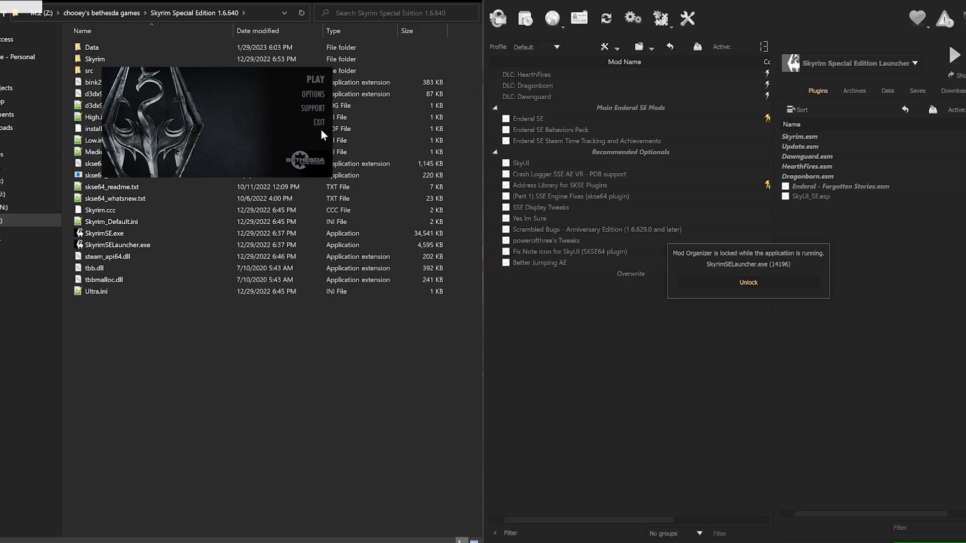
left_click(915, 62)
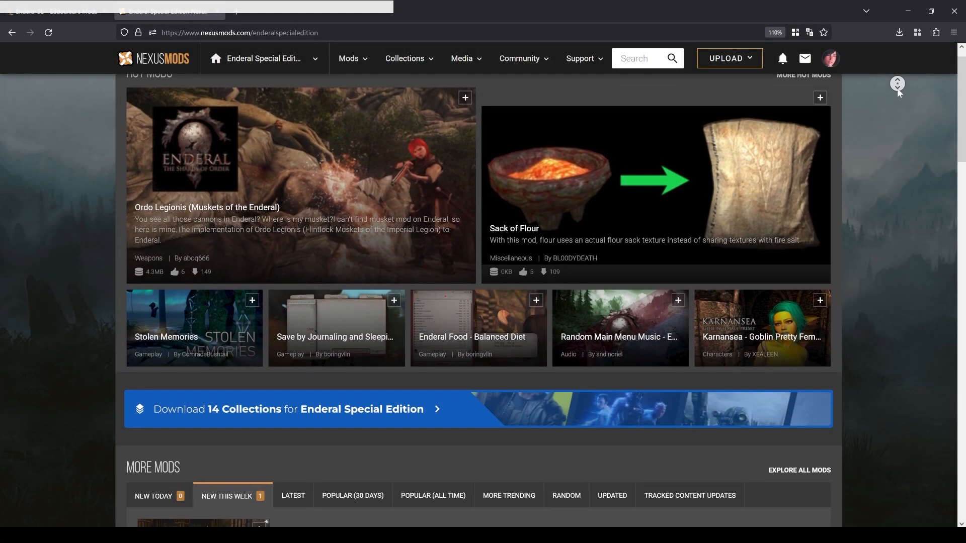
Step: Browse Hot Mods and More Mods for Enderal SE, then follow the Eddoursul Discord link
scroll("down", 3)
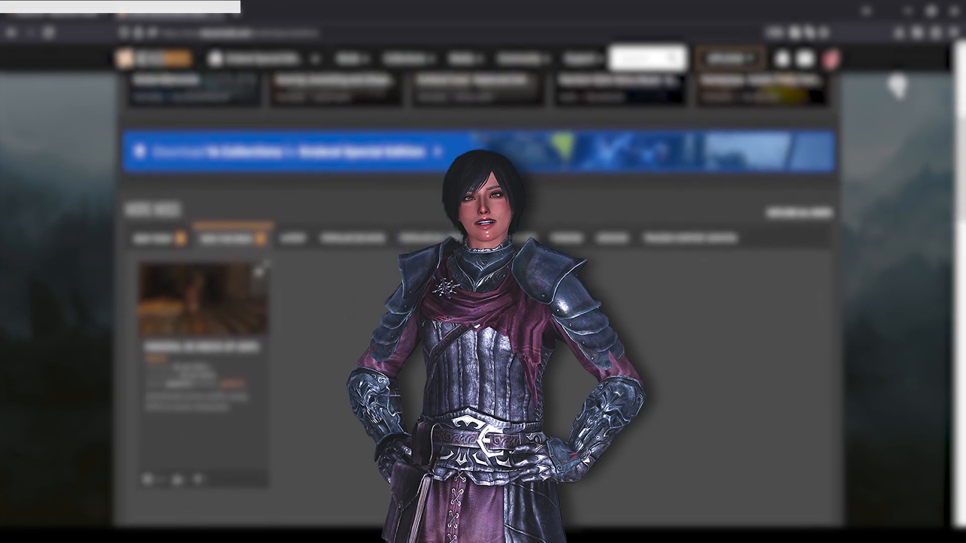
scroll("down", 3)
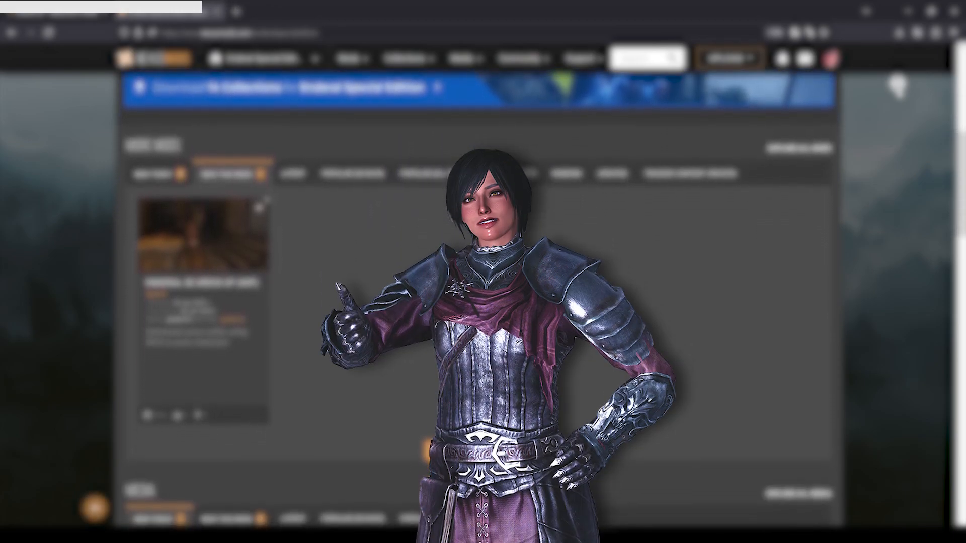
scroll("down", 3)
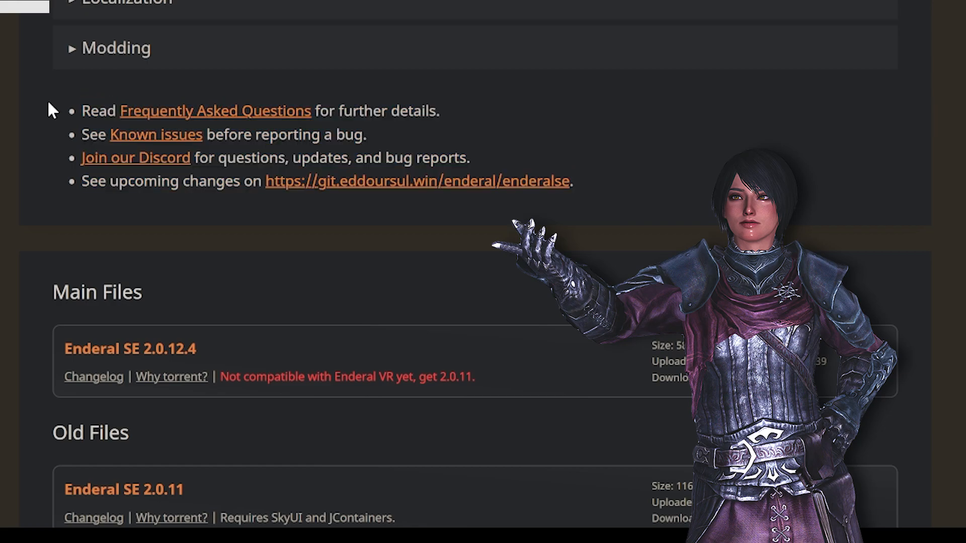
left_click(136, 158)
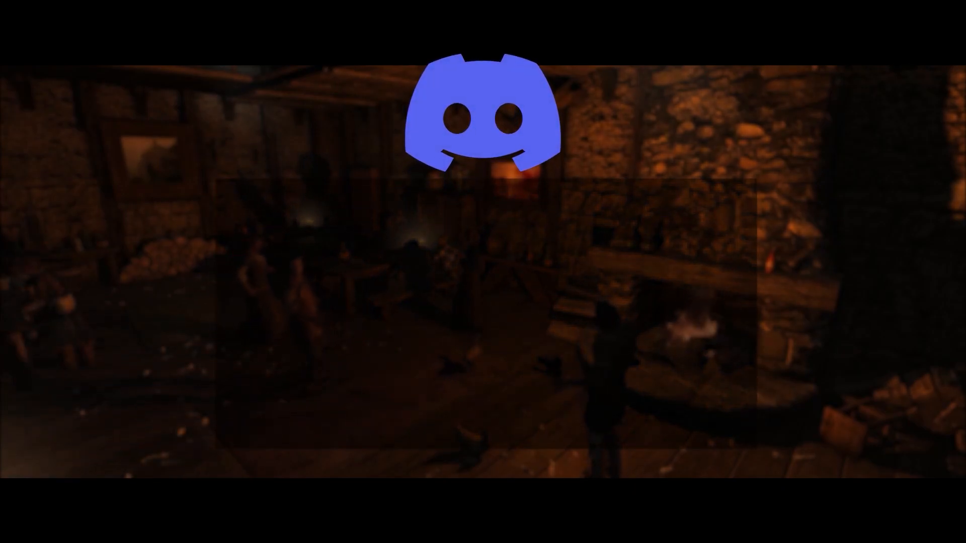